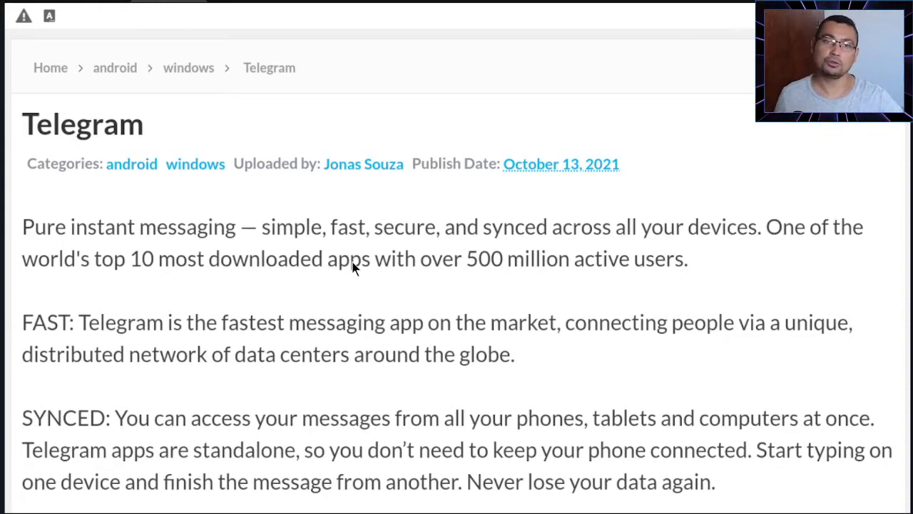
{"action": "mouse_move", "coordinate": [459, 294]}
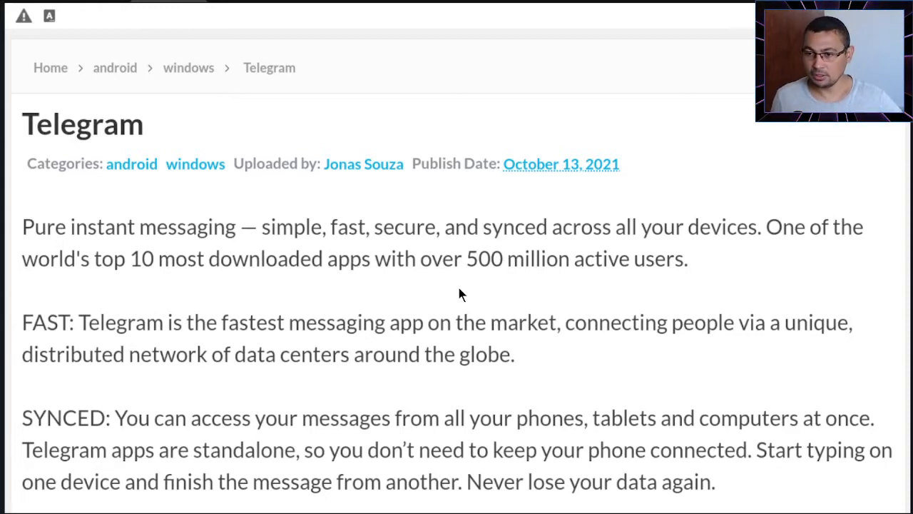
{"action": "mouse_move", "coordinate": [484, 278]}
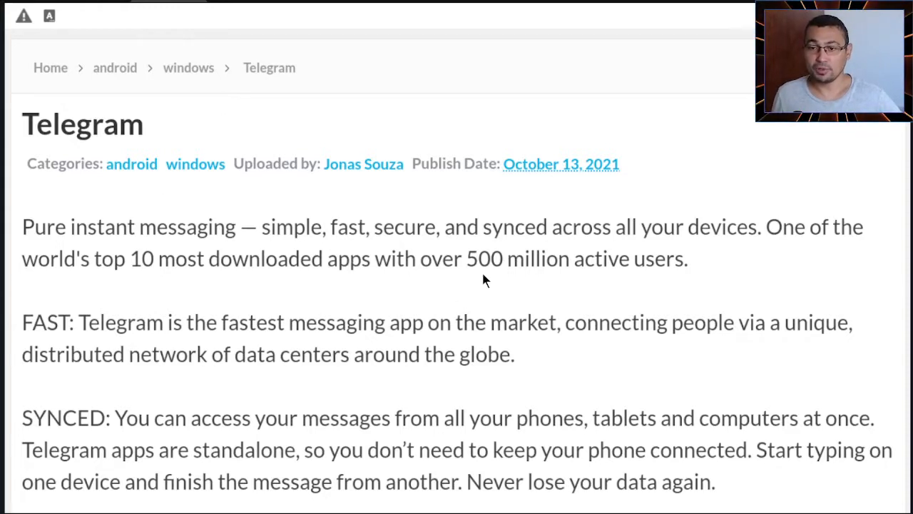
{"action": "mouse_move", "coordinate": [555, 310]}
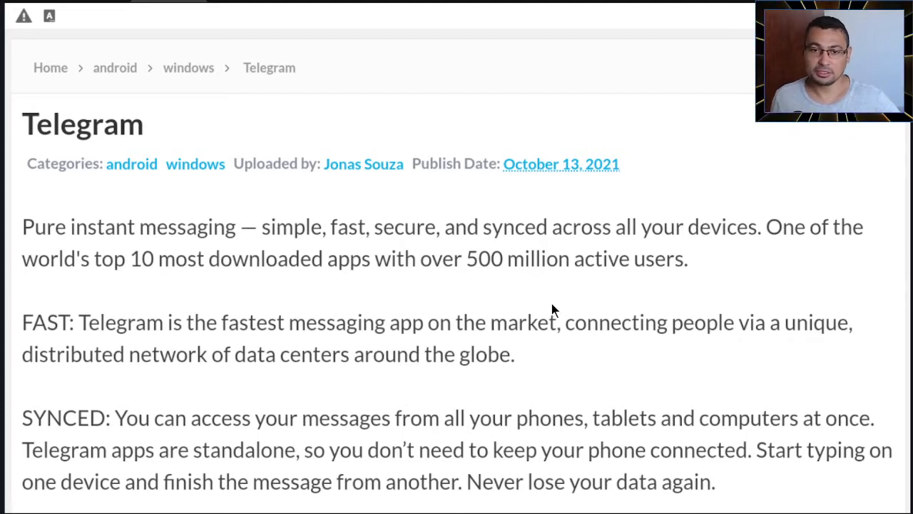
{"action": "mouse_move", "coordinate": [228, 217]}
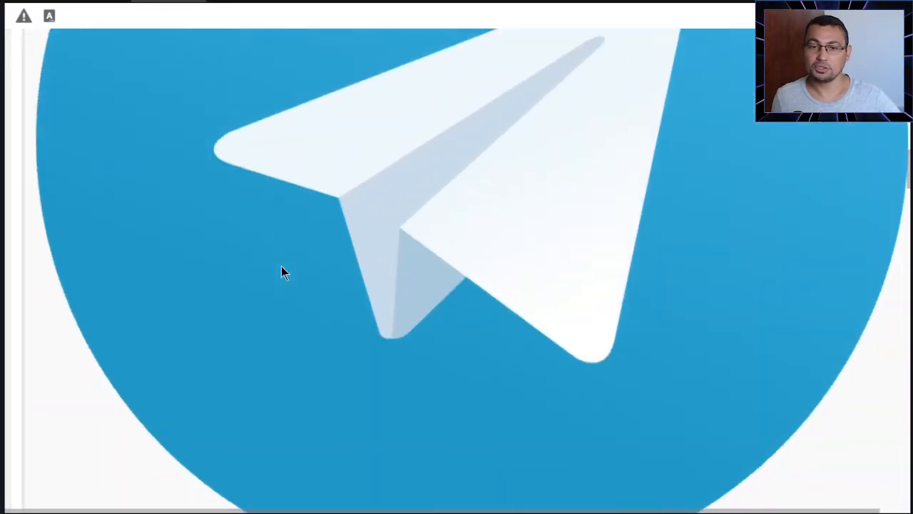
Scroll the Telegram post until the per-platform download links come into view.
{"action": "scroll", "scroll_direction": "down", "scroll_amount": 3}
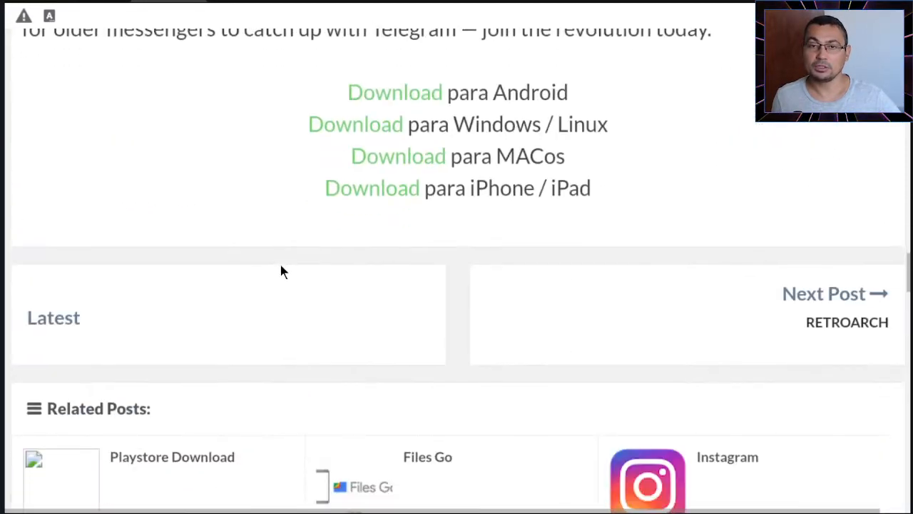
{"action": "scroll", "scroll_direction": "up", "scroll_amount": 3}
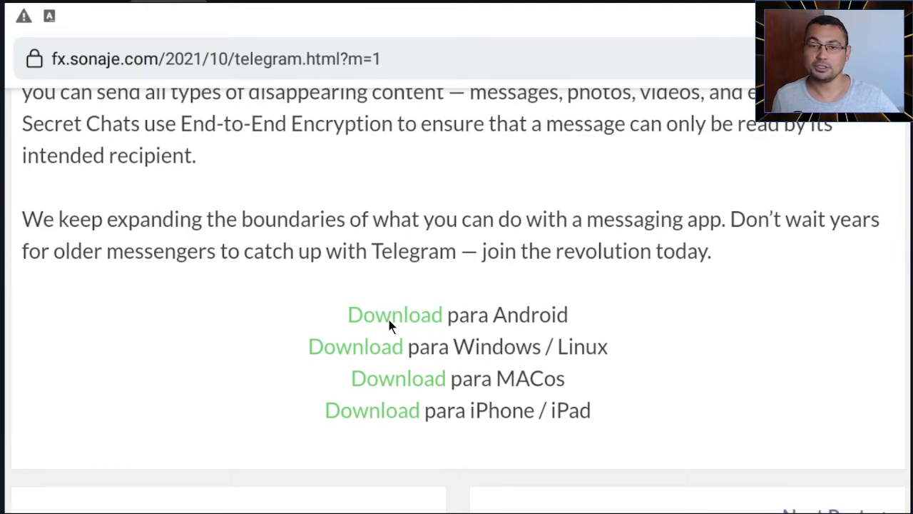
Follow 'Download para Android' to telegram.org's Android page and start the Telegram download.
{"action": "left_click", "coordinate": [393, 314]}
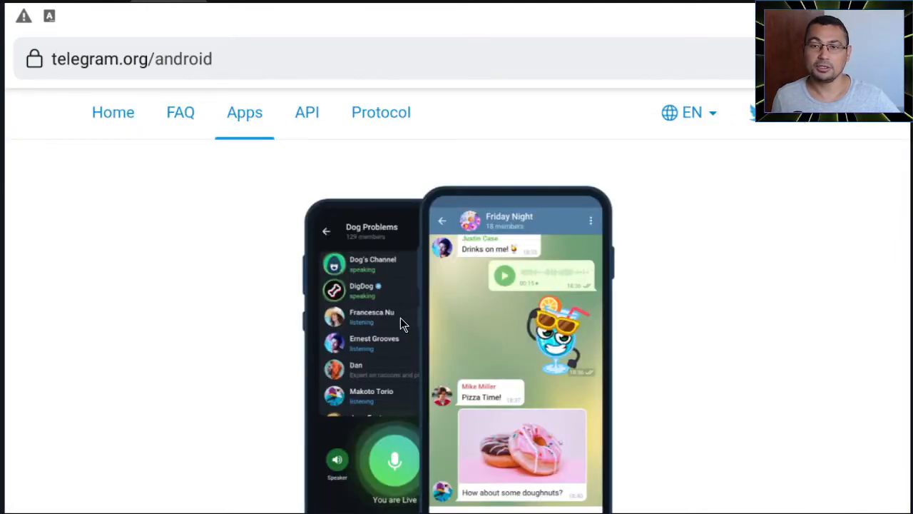
{"action": "mouse_move", "coordinate": [221, 140]}
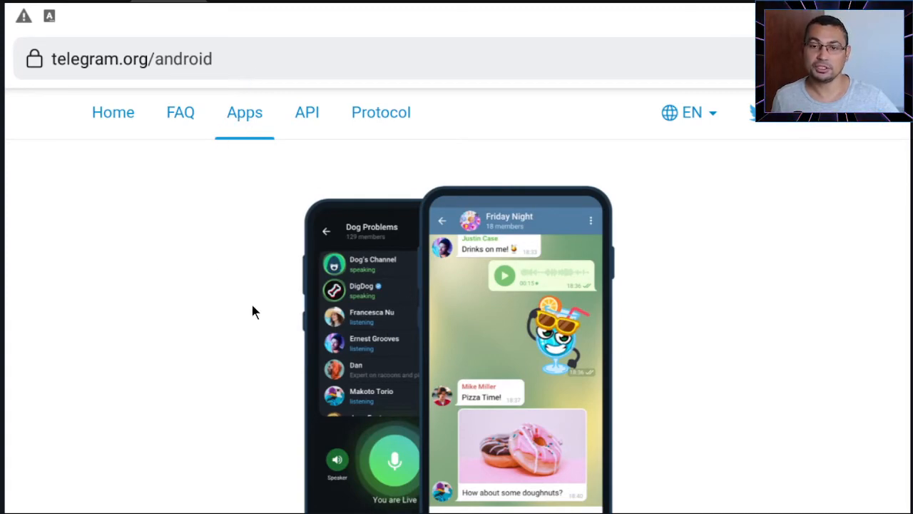
{"action": "scroll", "scroll_direction": "down", "scroll_amount": 3}
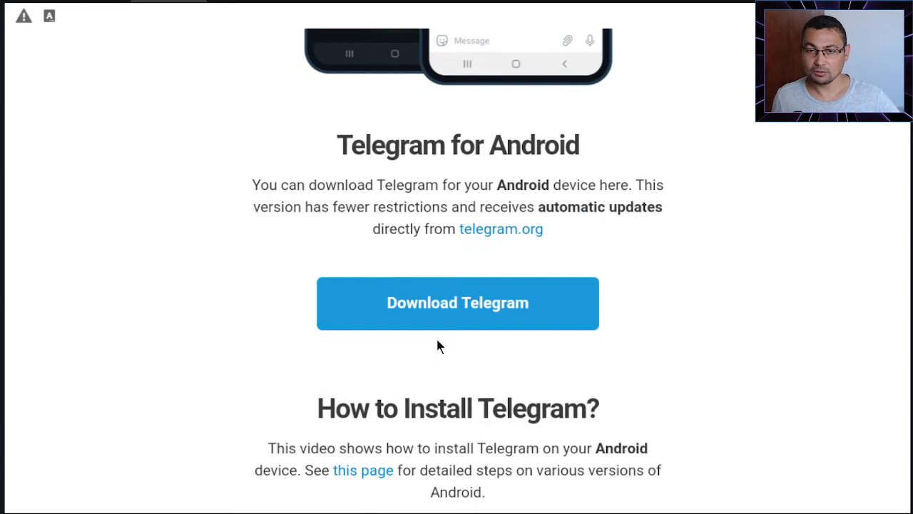
{"action": "mouse_move", "coordinate": [471, 320]}
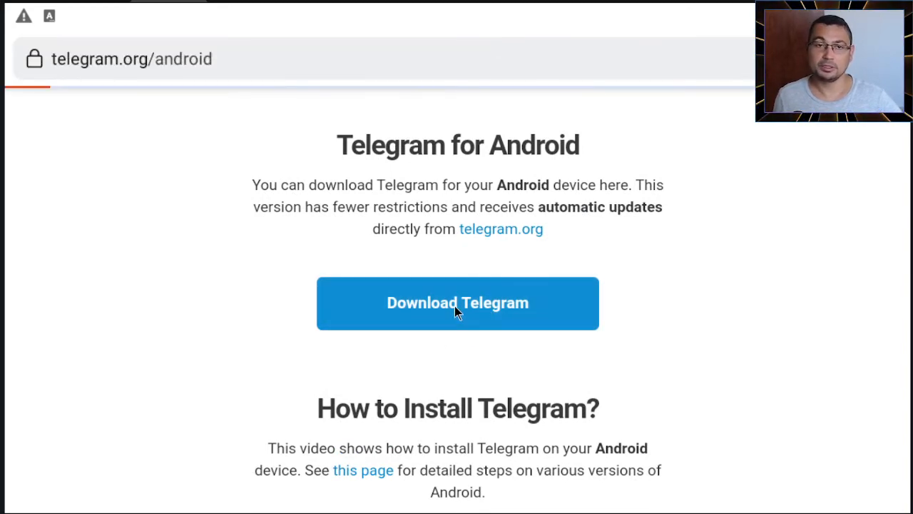
{"action": "left_click", "coordinate": [457, 302]}
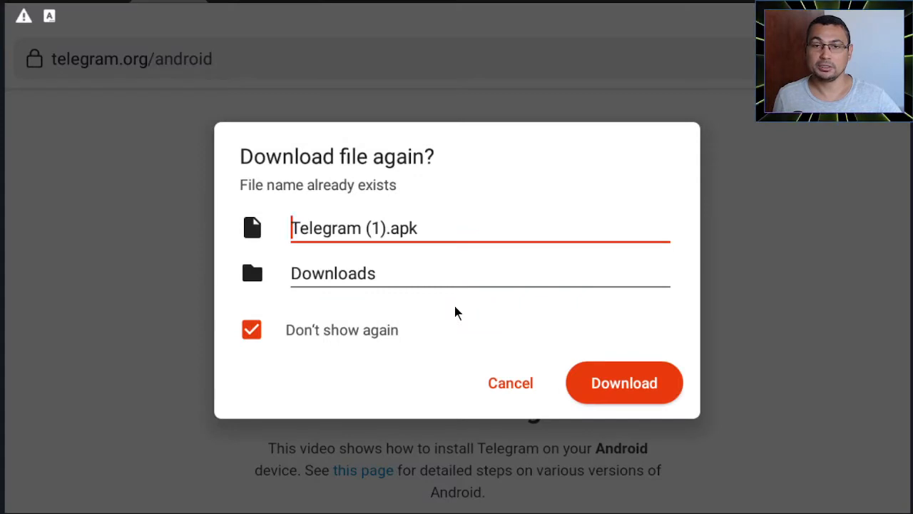
{"action": "mouse_move", "coordinate": [570, 385]}
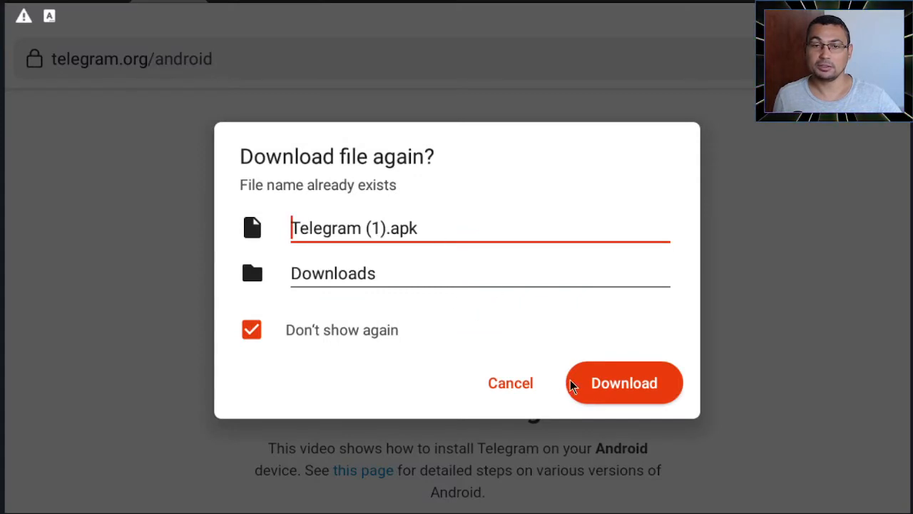
Confirm re-downloading Telegram (1).apk and keep it despite the harmful-file warning.
{"action": "left_click", "coordinate": [623, 383]}
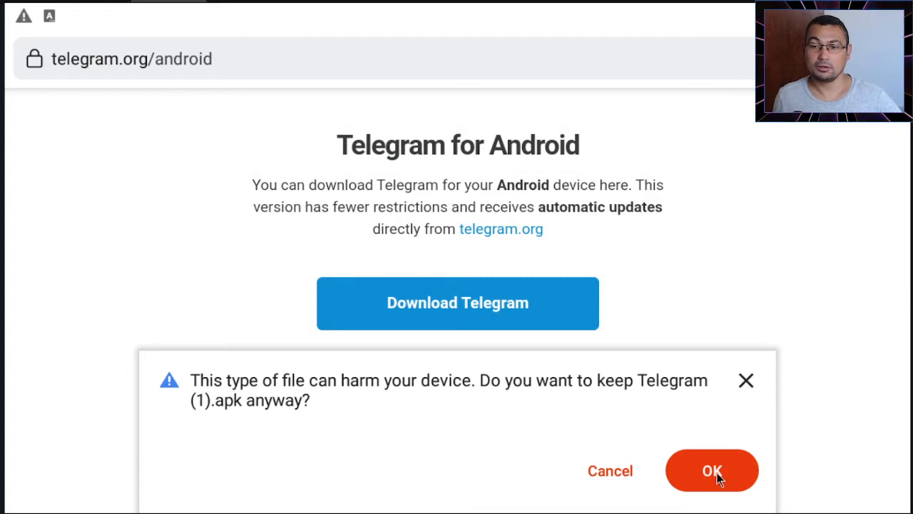
{"action": "left_click", "coordinate": [711, 471]}
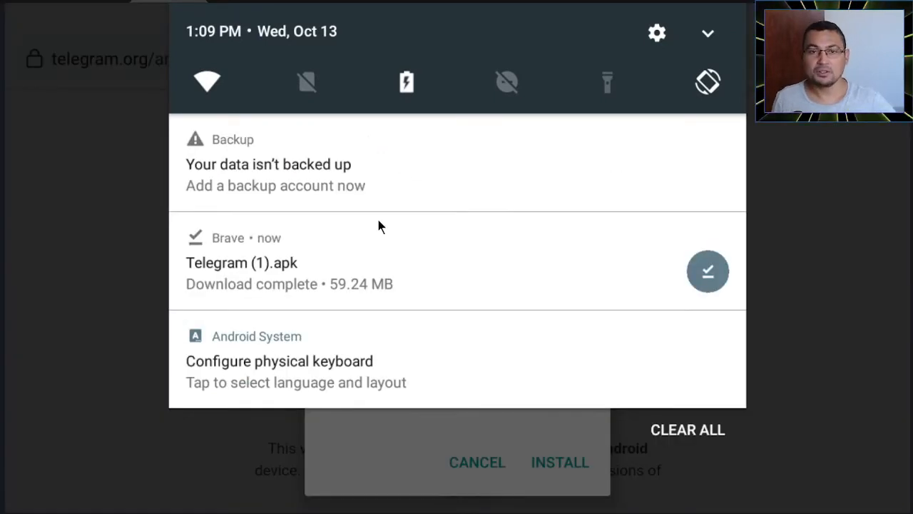
{"action": "mouse_move", "coordinate": [368, 245]}
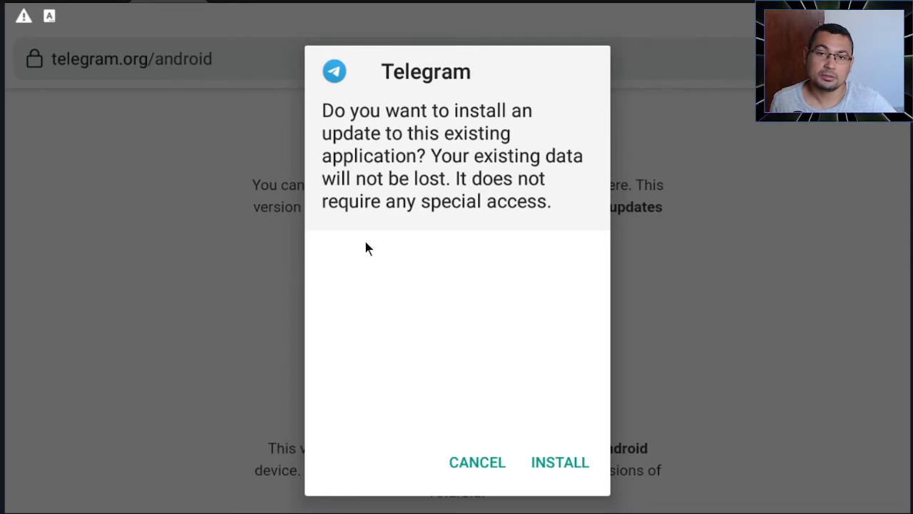
{"action": "mouse_move", "coordinate": [559, 463]}
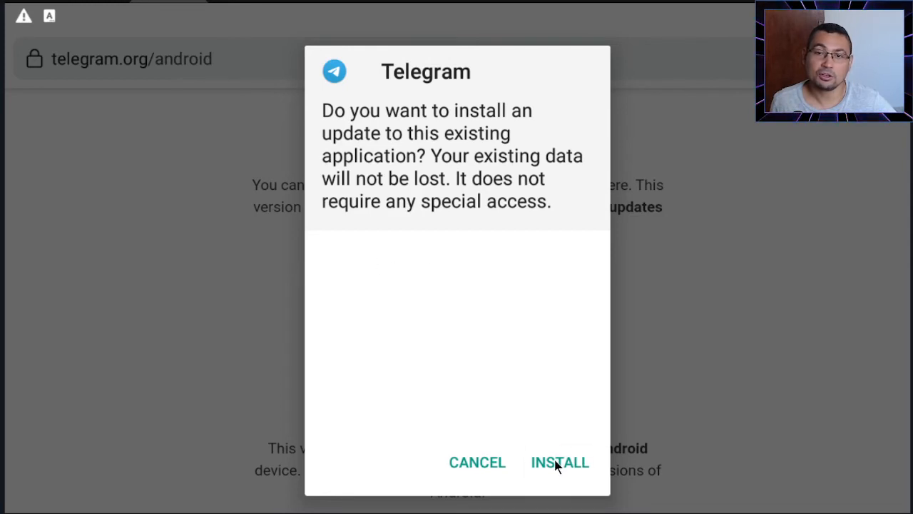
Install Telegram (1).apk as an update to the existing Telegram app.
{"action": "left_click", "coordinate": [559, 462]}
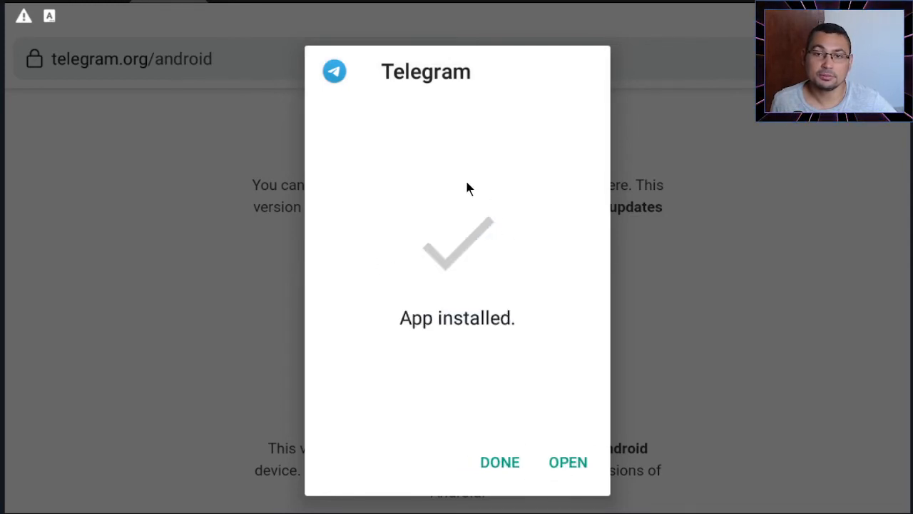
{"action": "mouse_move", "coordinate": [568, 462]}
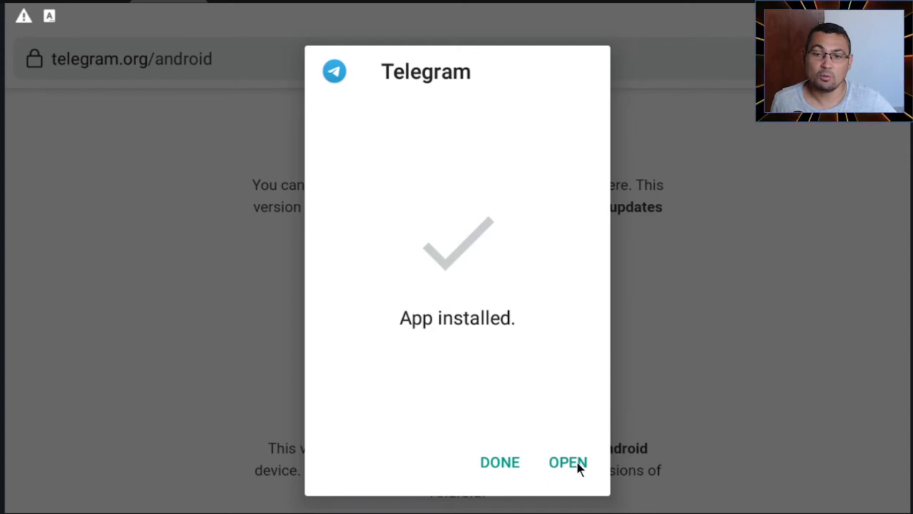
Launch Telegram and submit a United States (+1) phone number for verification.
{"action": "left_click", "coordinate": [568, 462]}
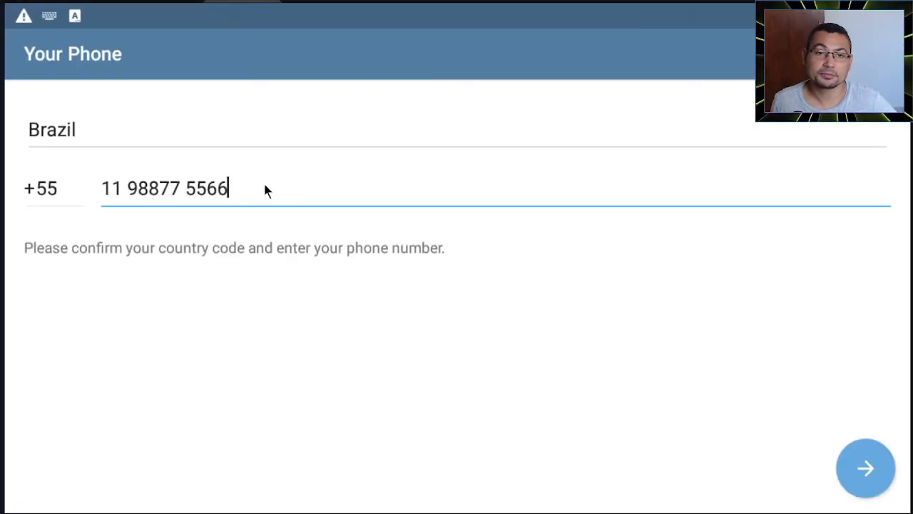
{"action": "left_click", "coordinate": [46, 188]}
{"action": "type", "text": "+1"}
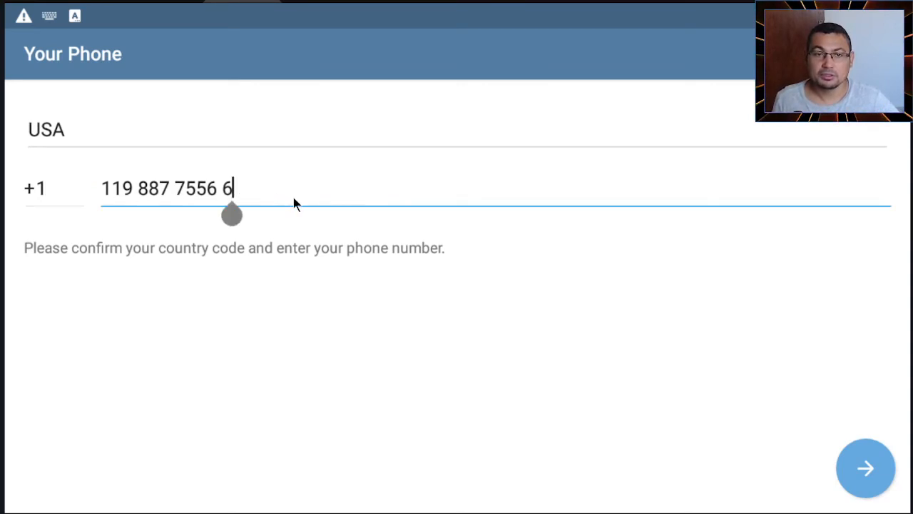
{"action": "mouse_move", "coordinate": [464, 307]}
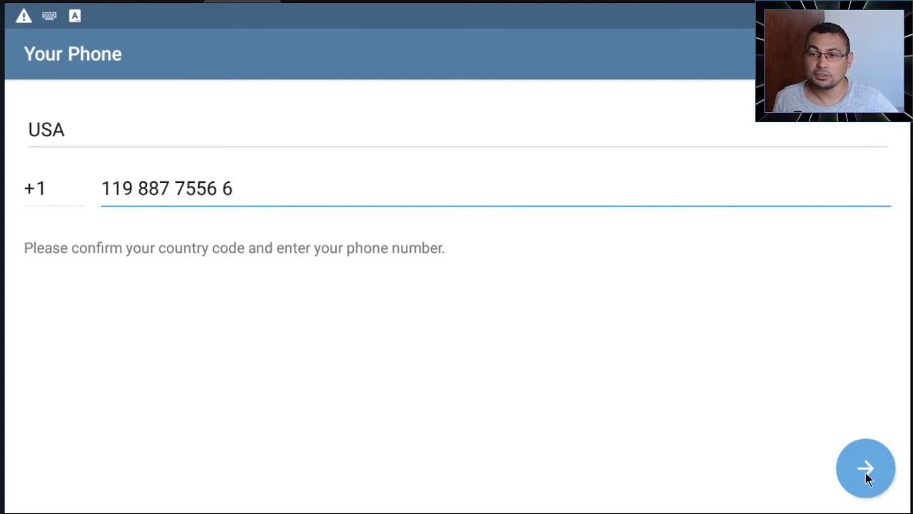
{"action": "left_click", "coordinate": [865, 468]}
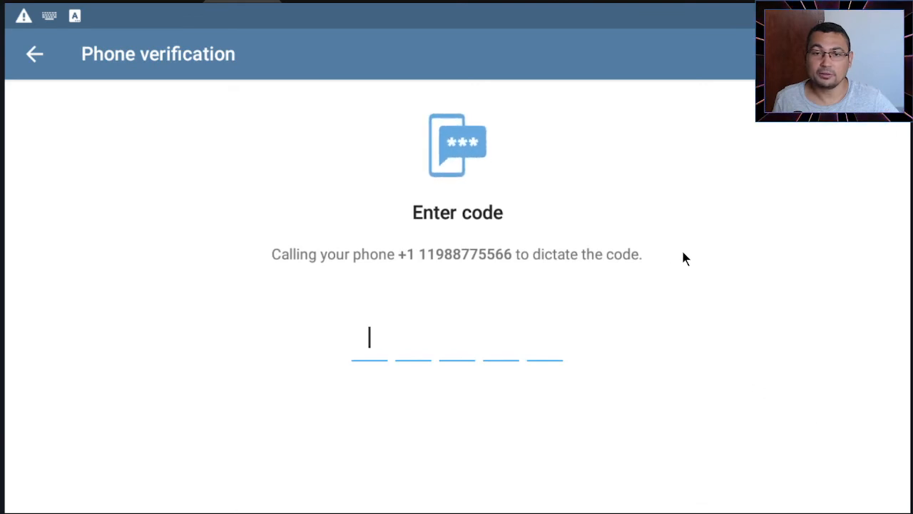
{"action": "mouse_move", "coordinate": [582, 354]}
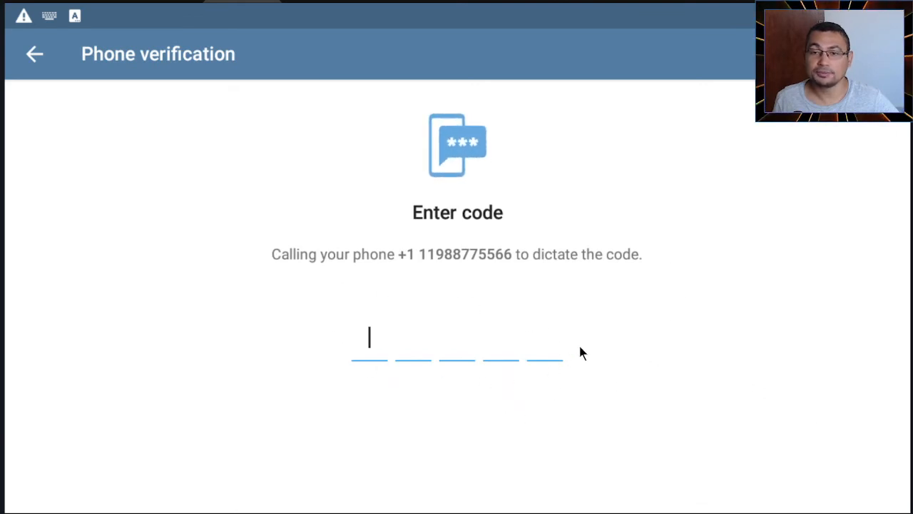
{"action": "mouse_move", "coordinate": [542, 342]}
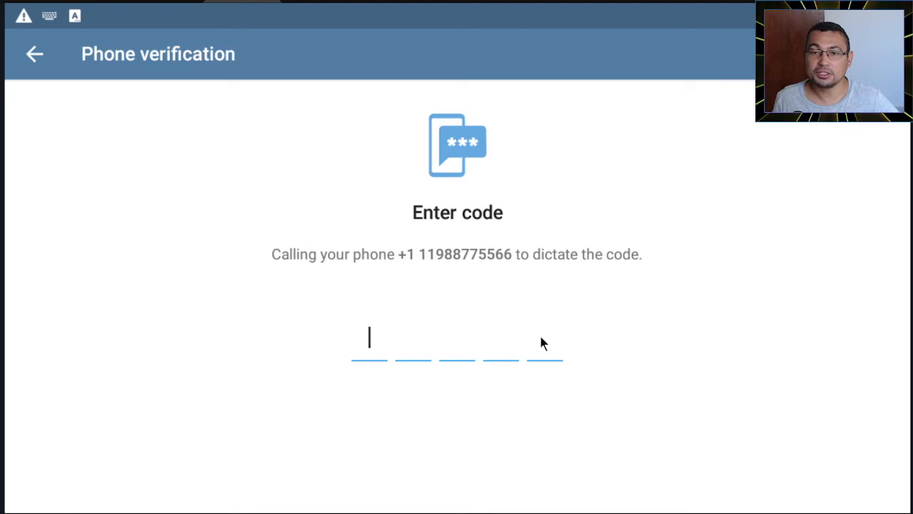
{"action": "mouse_move", "coordinate": [541, 354]}
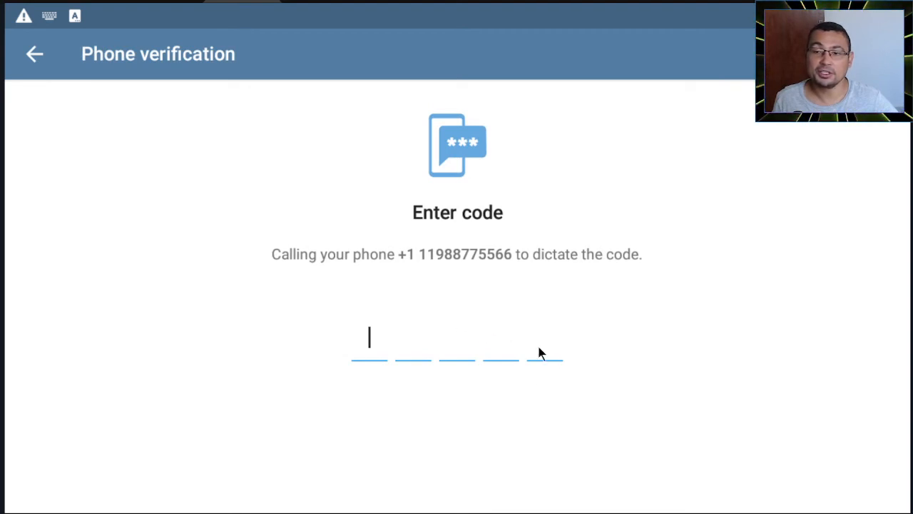